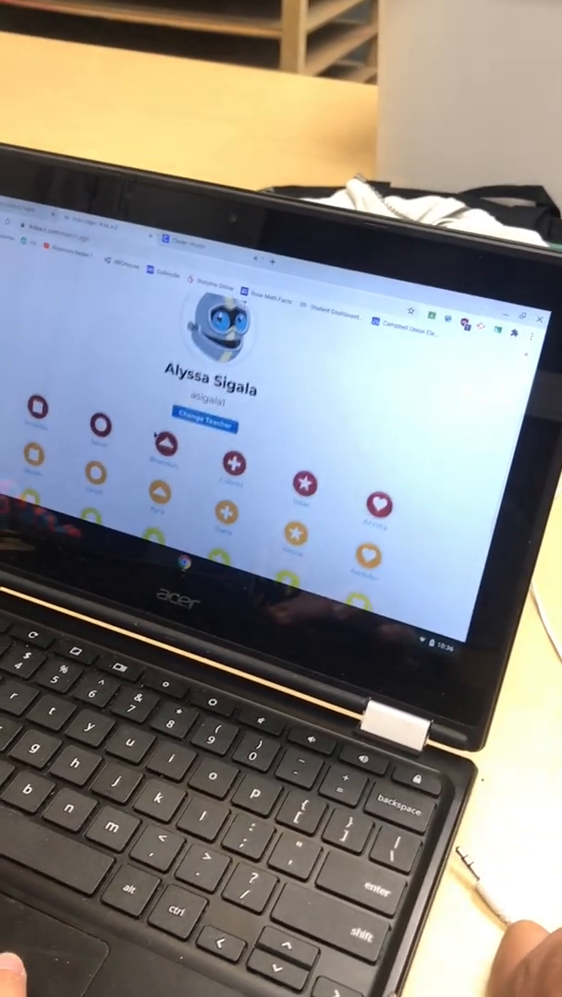
Scroll the Kids A-Z class login page until the full roster of student name icons shows.
left_click(195, 427)
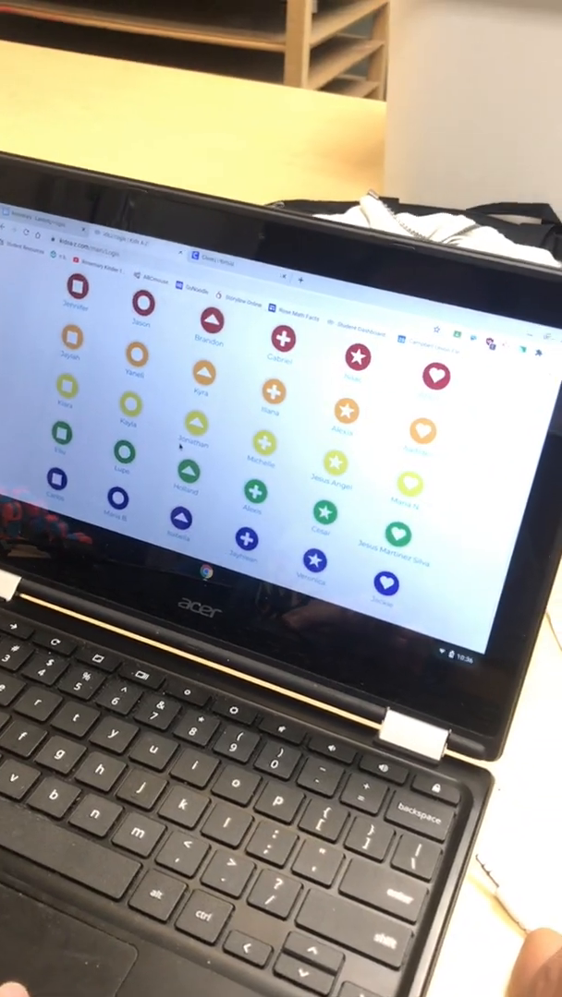